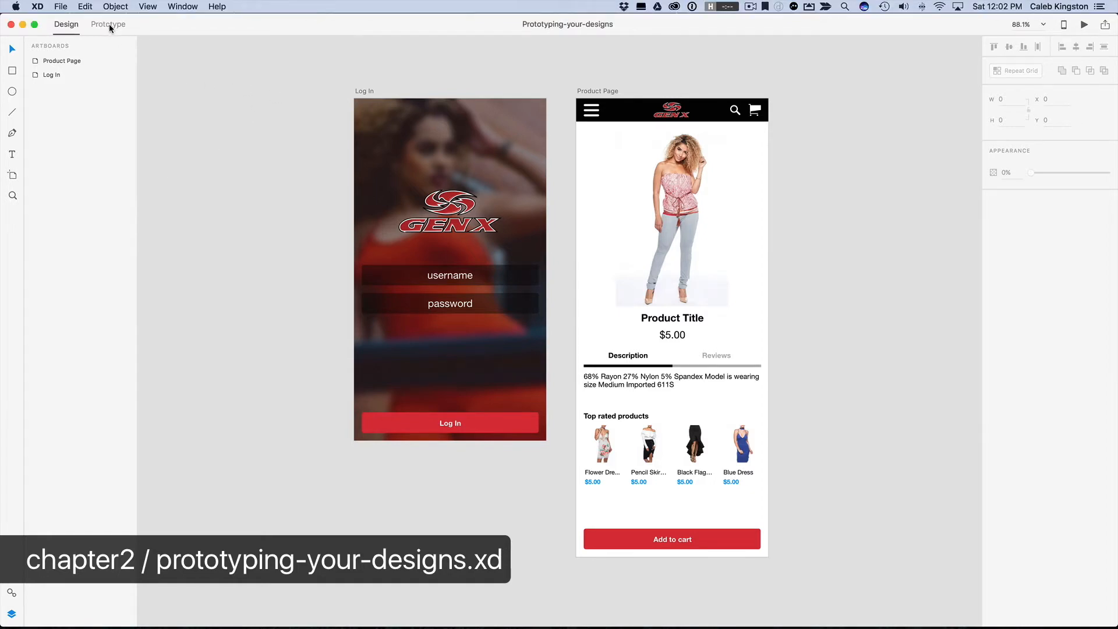
Switch the document from Design to Prototype mode.
left_click(107, 23)
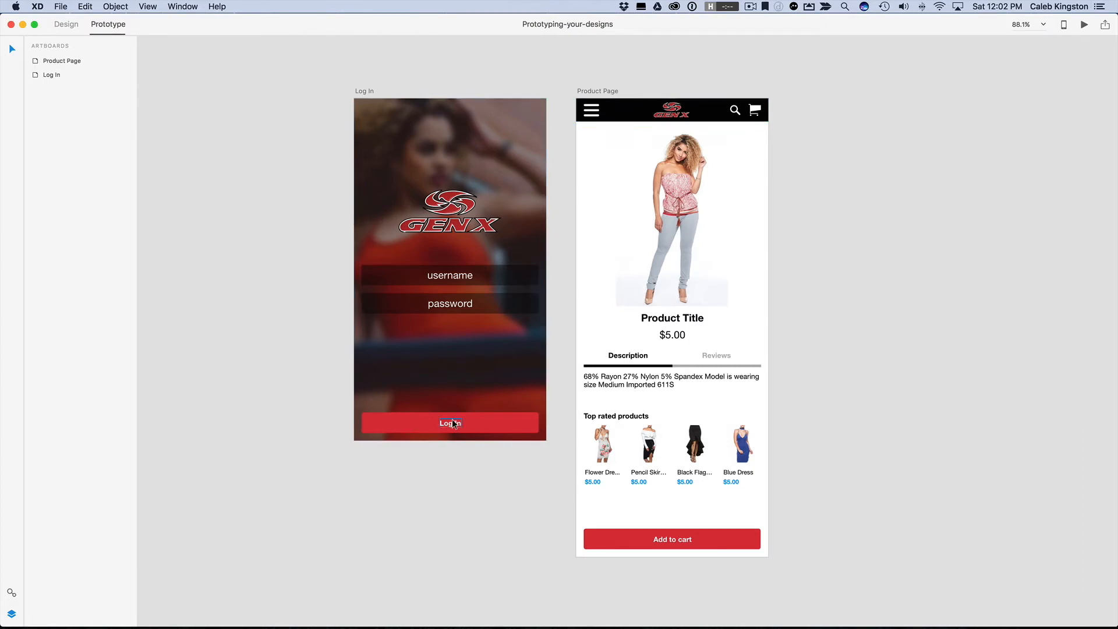
Select the Log In button as the source for a link to Product Page.
left_click(449, 421)
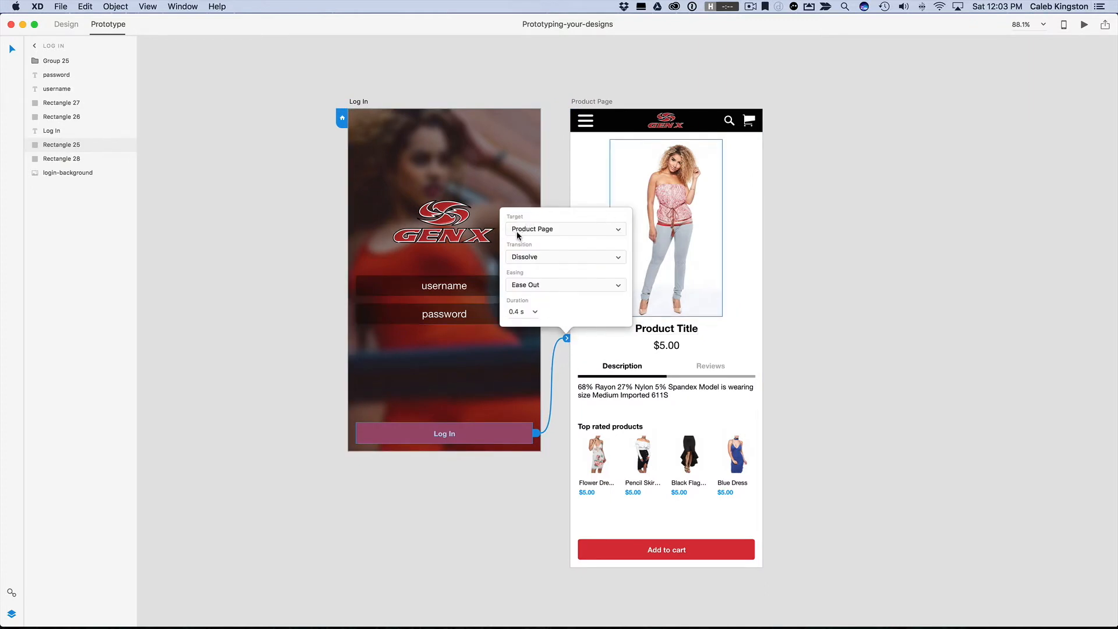
mouse_move(523, 263)
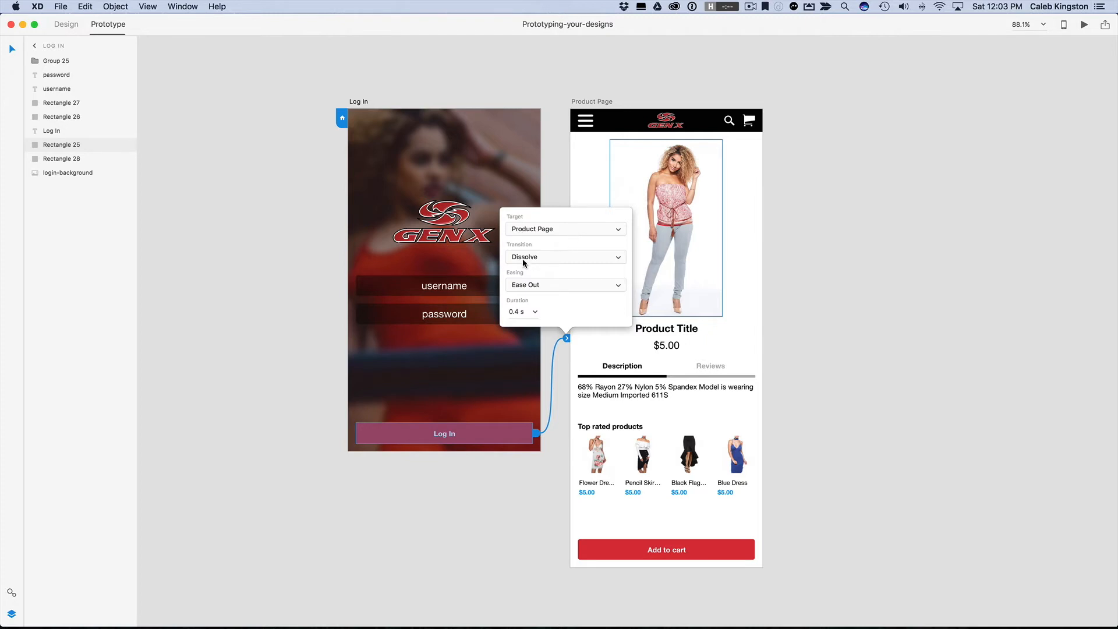
mouse_move(526, 262)
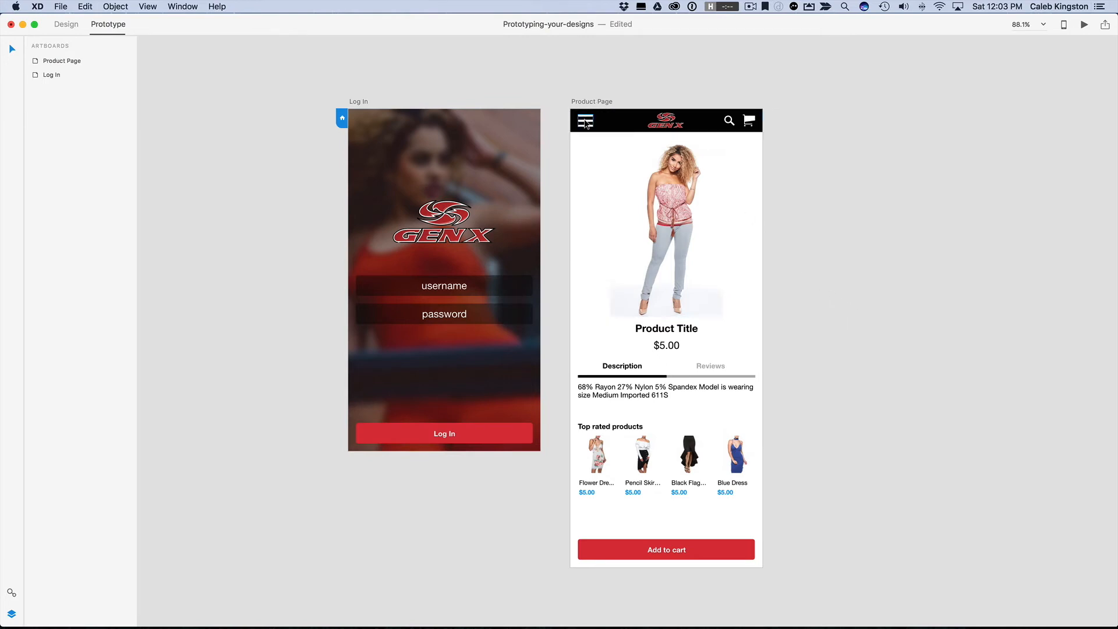
Link the Product Page menu icon back to Log In with a 0.4 s ease-out dissolve.
left_click(586, 120)
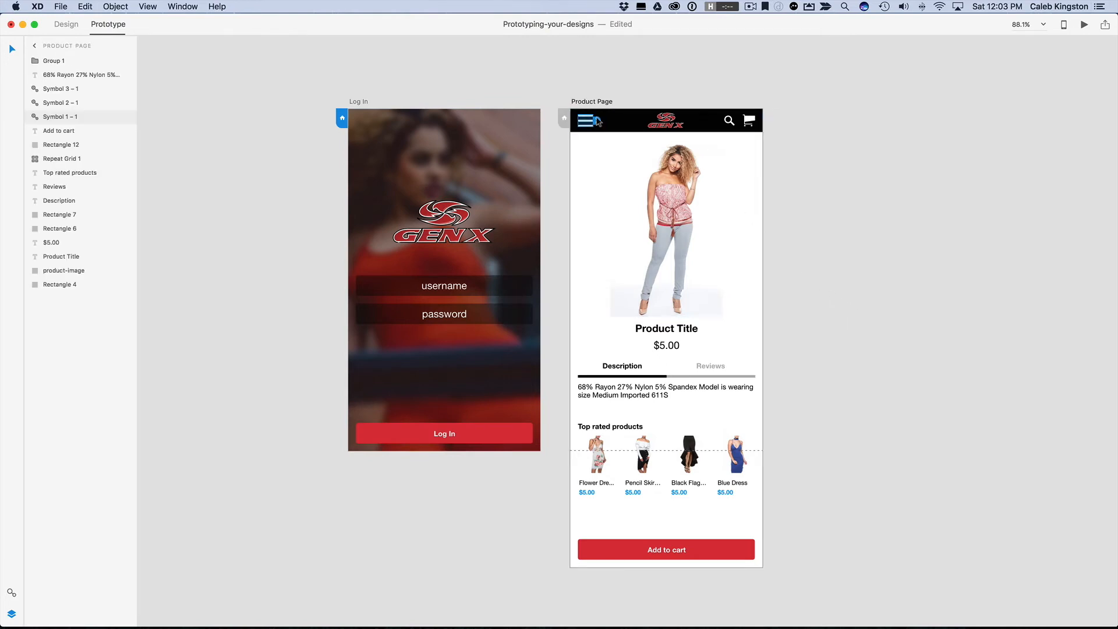
left_click(586, 120)
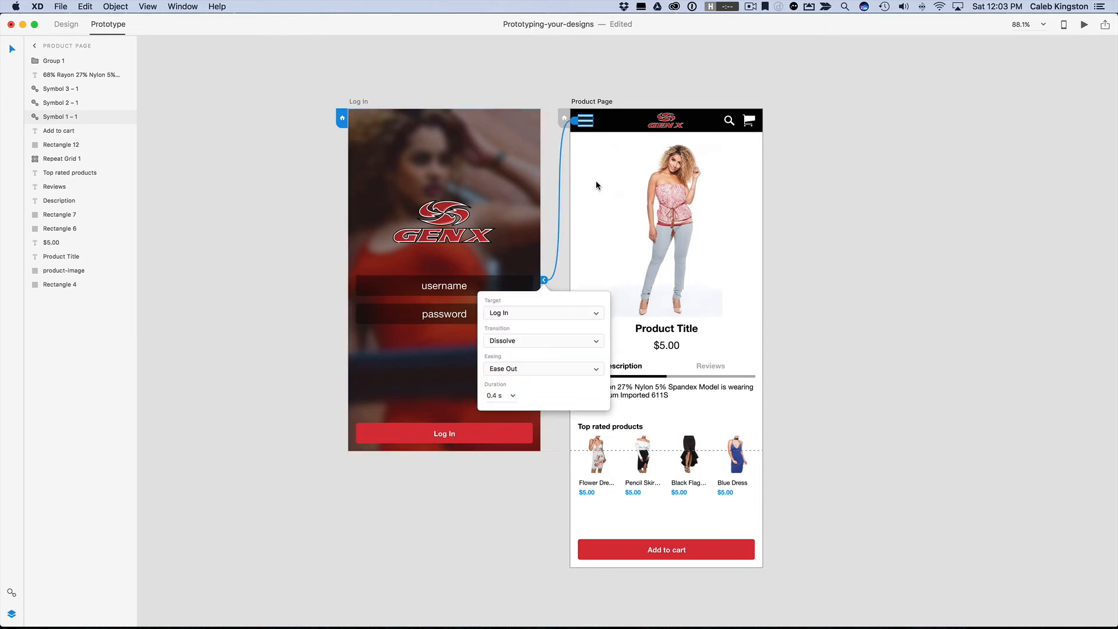
mouse_move(590, 123)
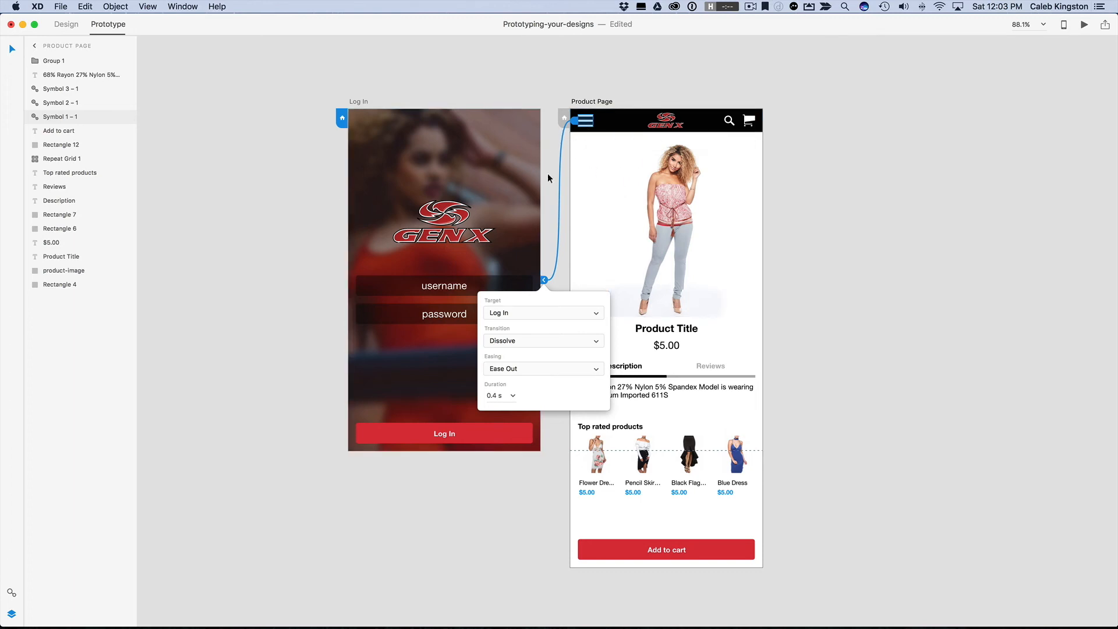
mouse_move(550, 169)
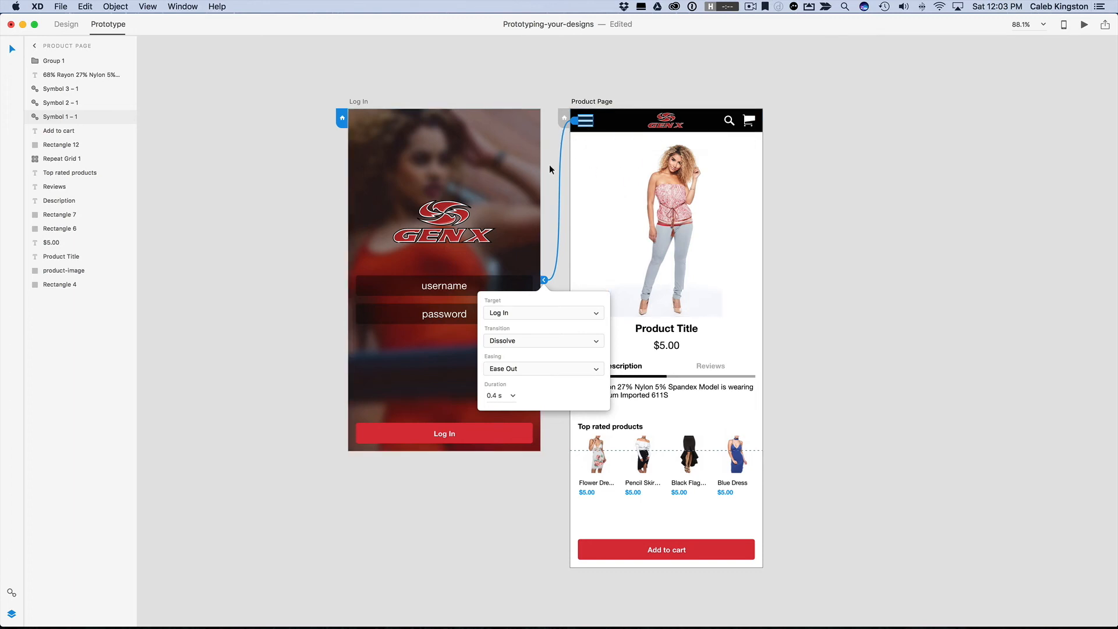